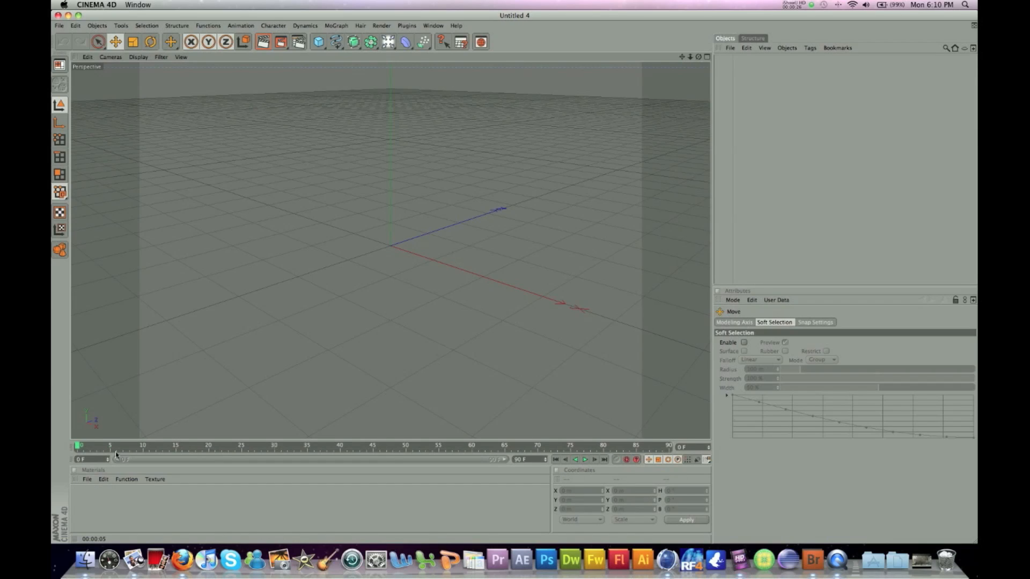
# - Add a Sphere primitive to the empty scene from the primitives palette
pyautogui.click(319, 41)
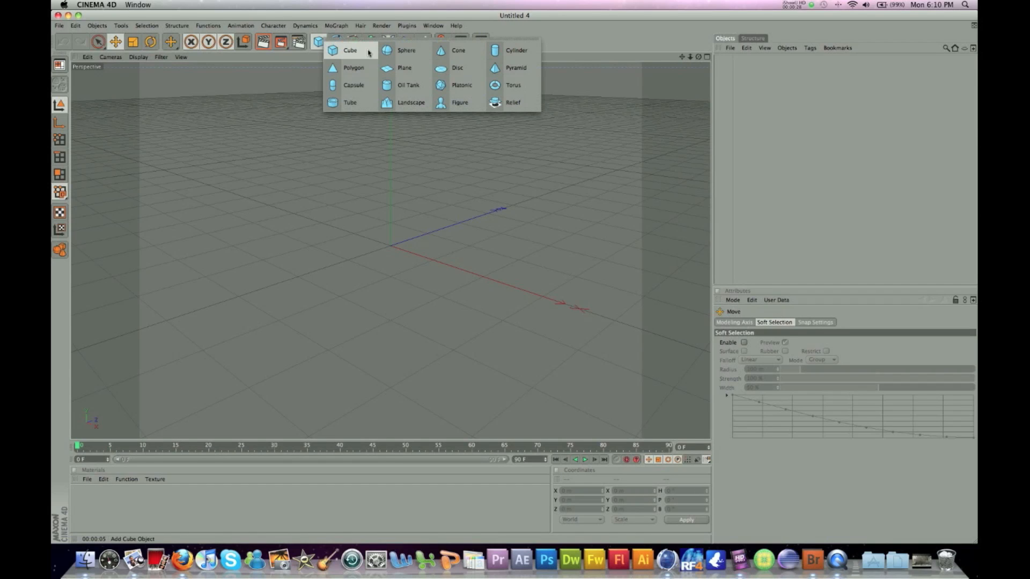
pyautogui.click(407, 50)
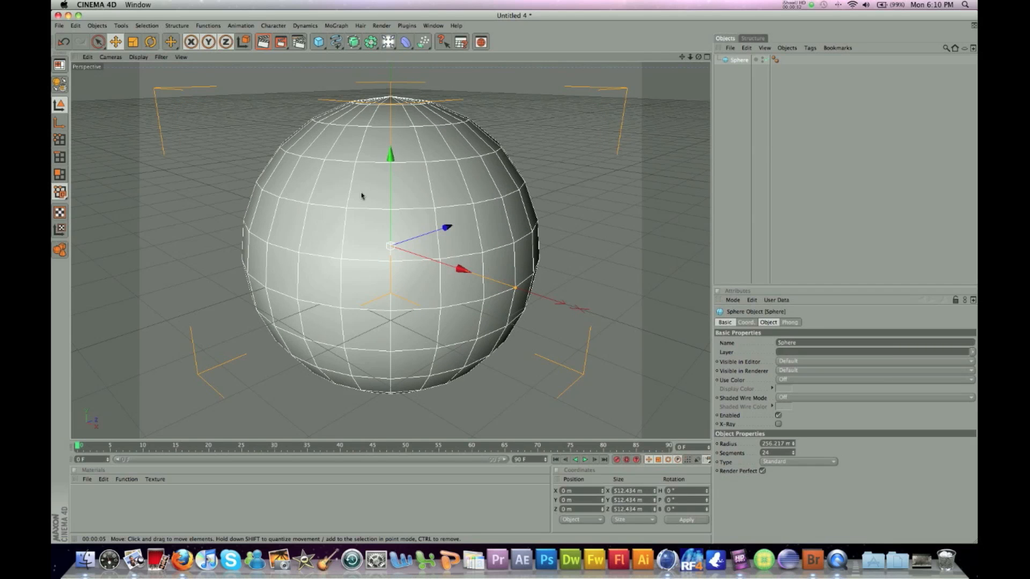
# - Create a Sketch material from File > Sketch Material and open Sketch 1 in the Material Editor
pyautogui.click(86, 479)
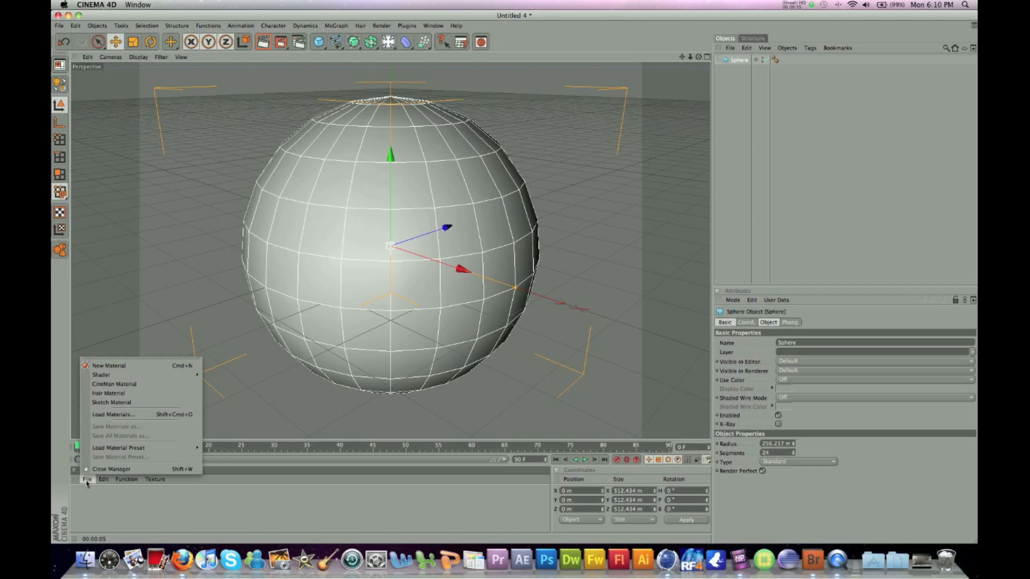
pyautogui.moveTo(109, 365)
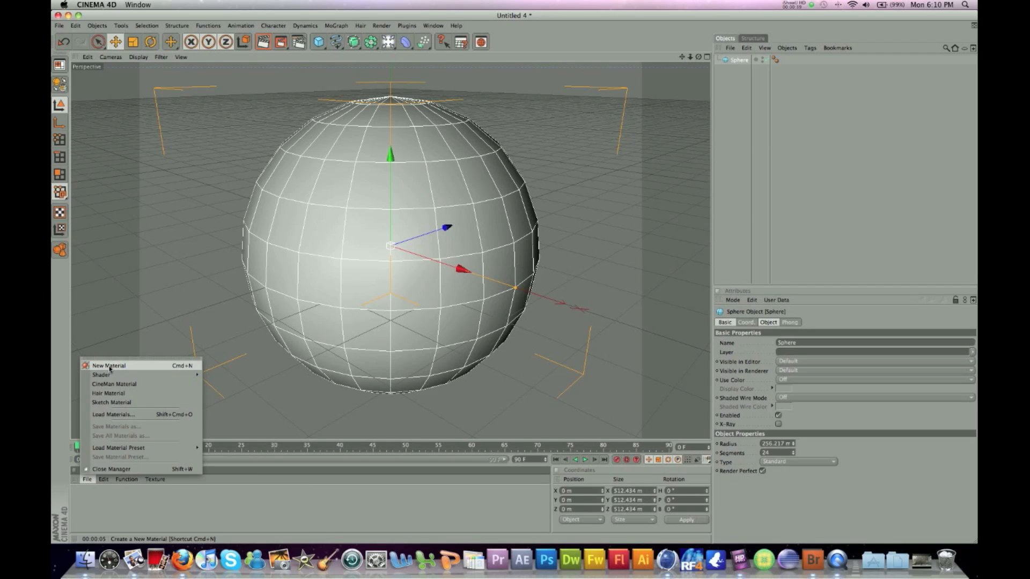
pyautogui.click(111, 402)
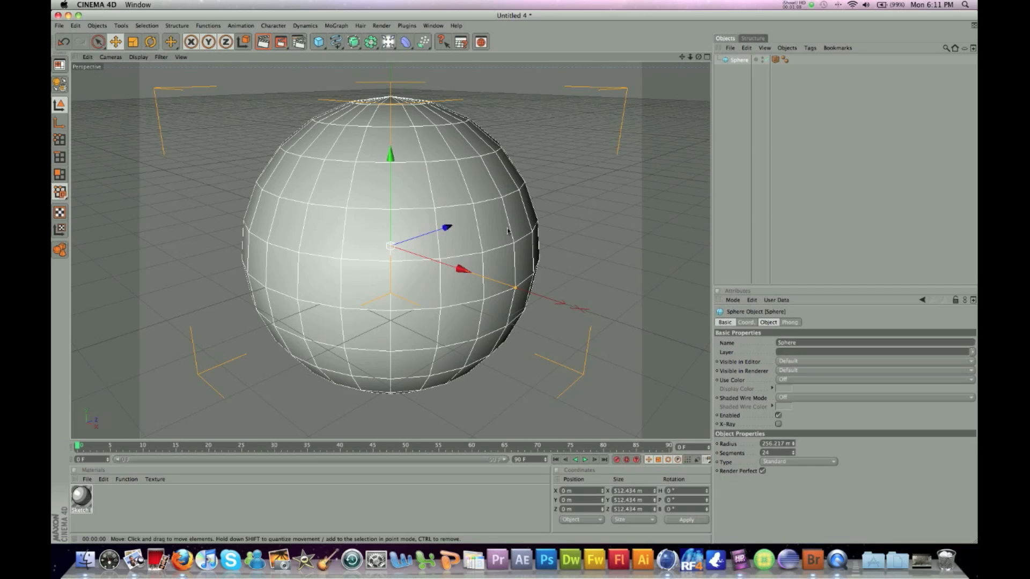
pyautogui.doubleClick(80, 496)
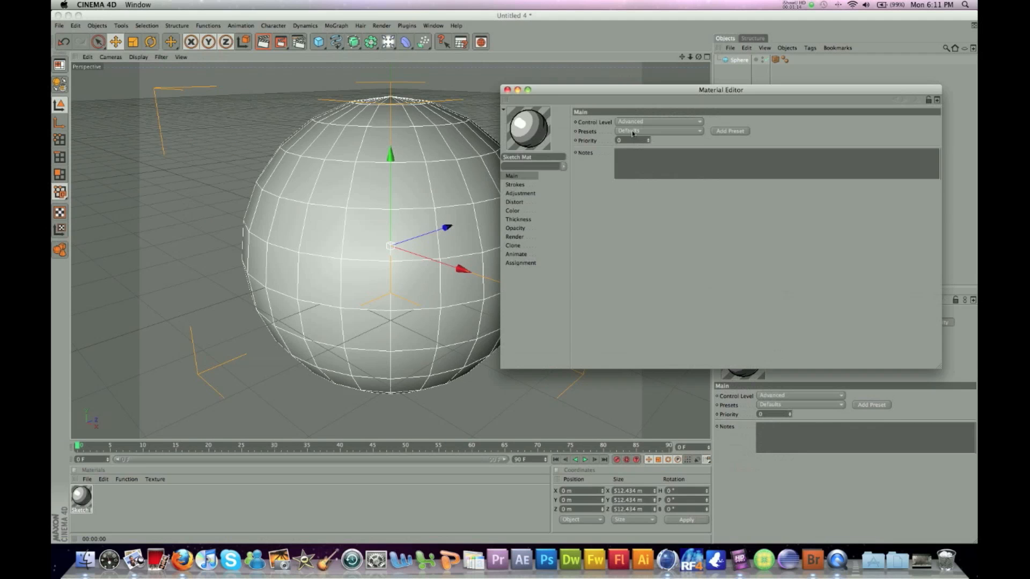
# - Apply the Pen (Rainbow) preset, enable Control Level, and browse the material's pages
pyautogui.click(658, 131)
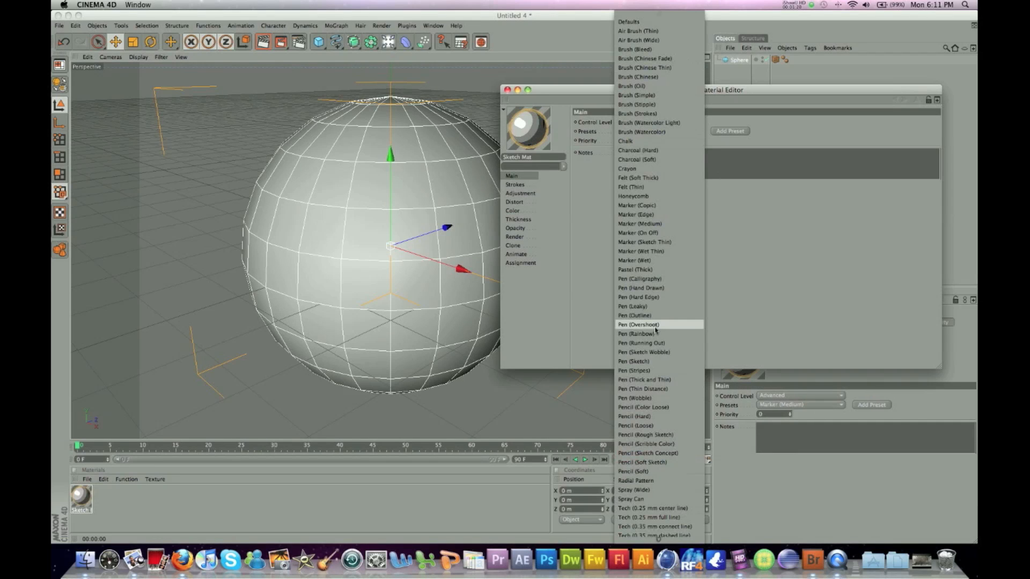
pyautogui.click(635, 333)
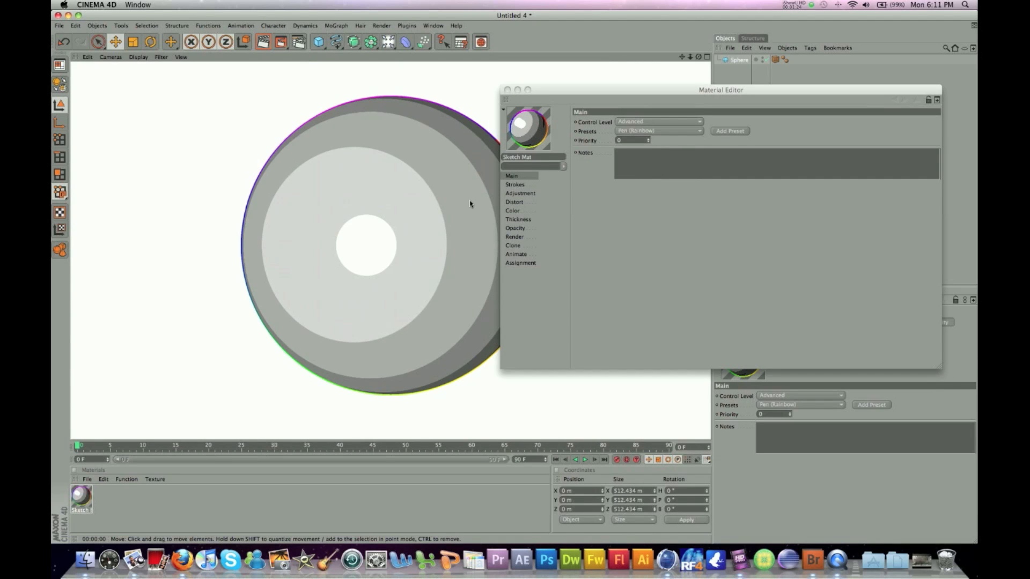
pyautogui.click(659, 121)
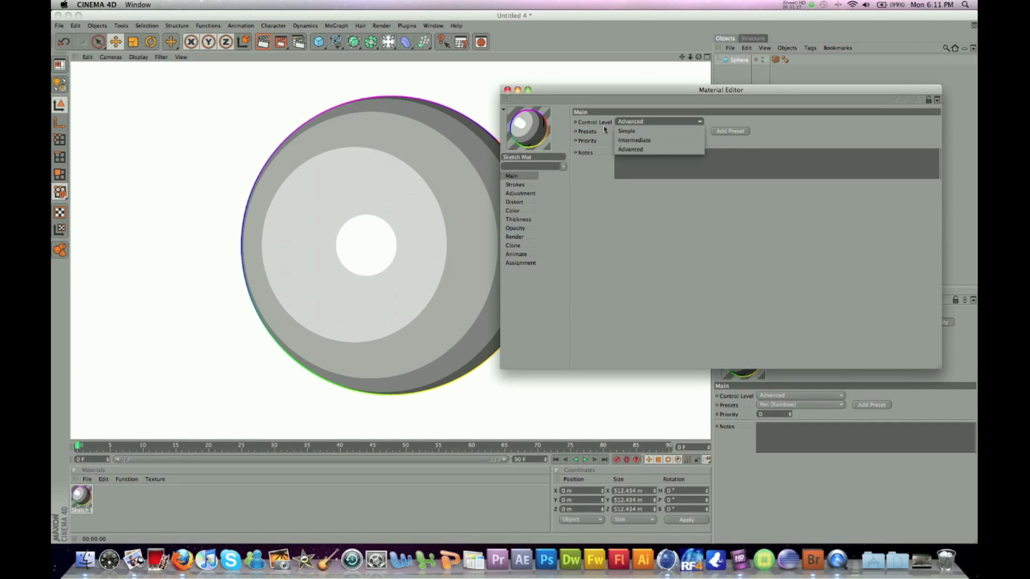
pyautogui.moveTo(620, 188)
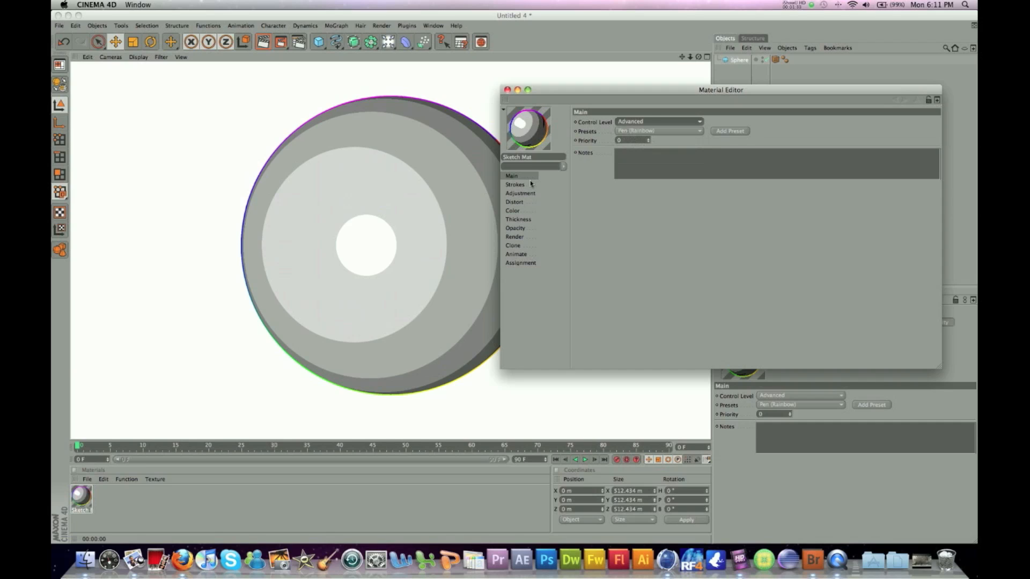
pyautogui.click(516, 254)
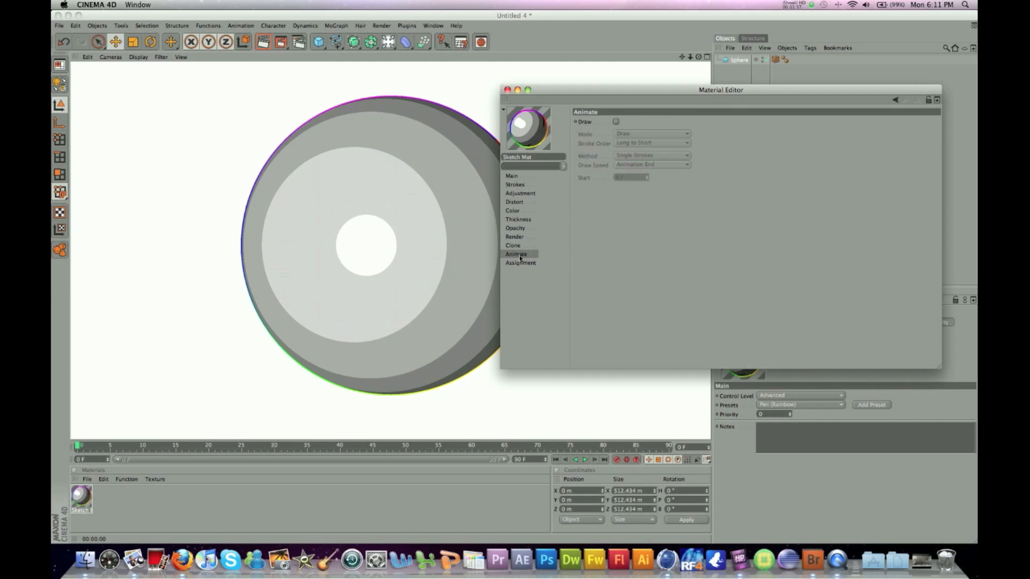
# - Enable Clone Strokes with thicker strokes and review the Render, Color and Adjustment pages
pyautogui.click(513, 246)
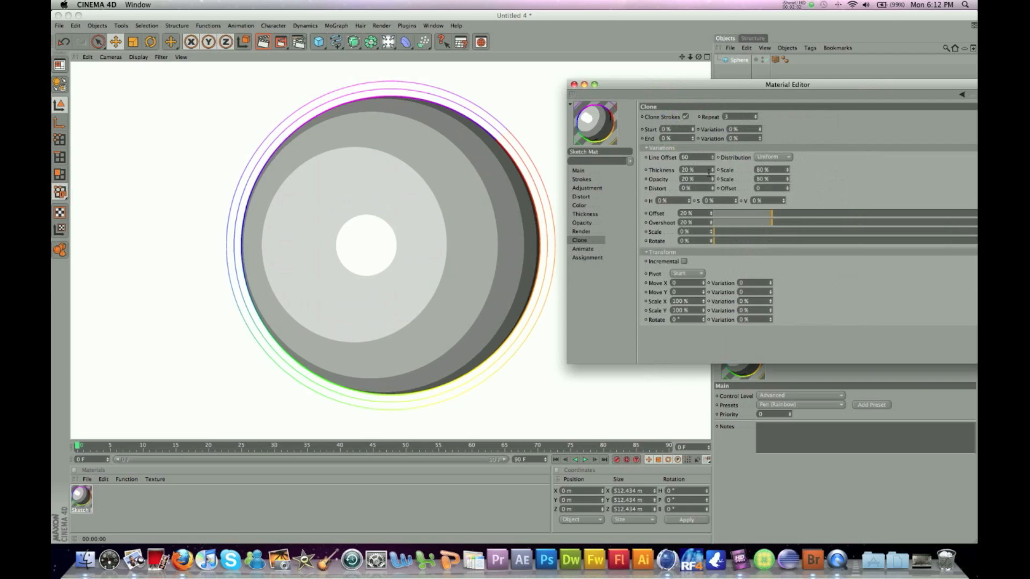
pyautogui.click(579, 232)
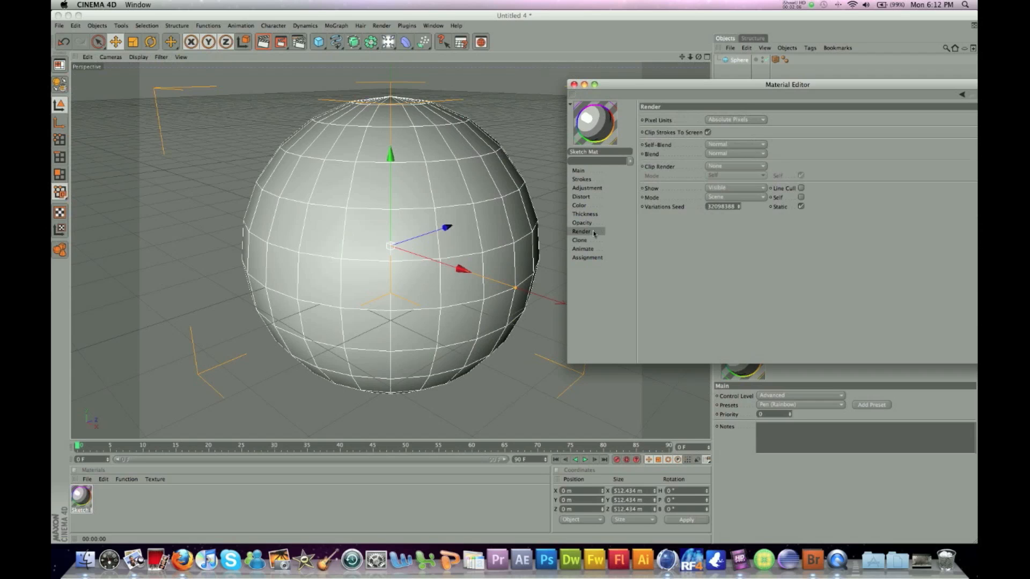
pyautogui.click(584, 214)
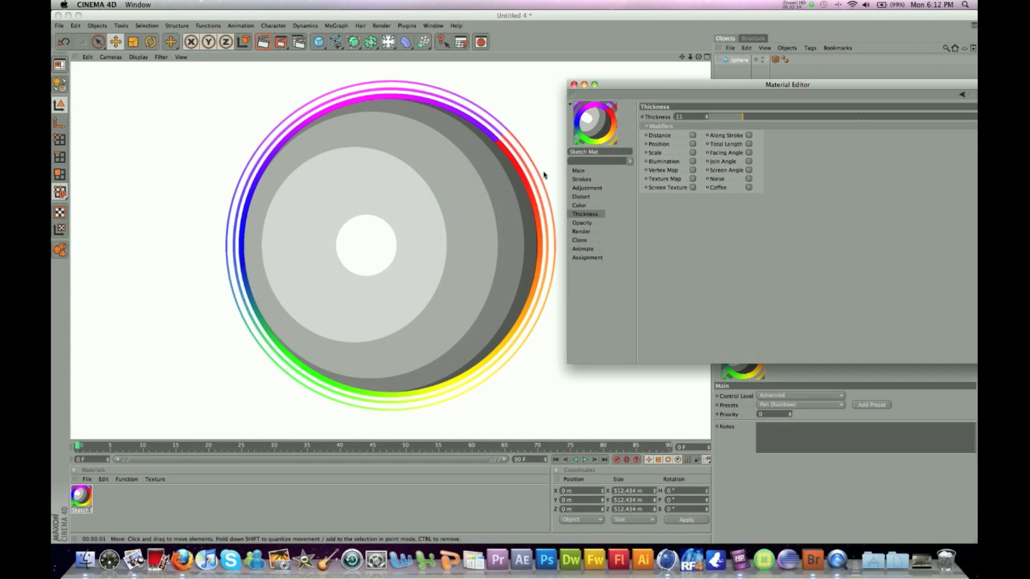
pyautogui.moveTo(450, 202)
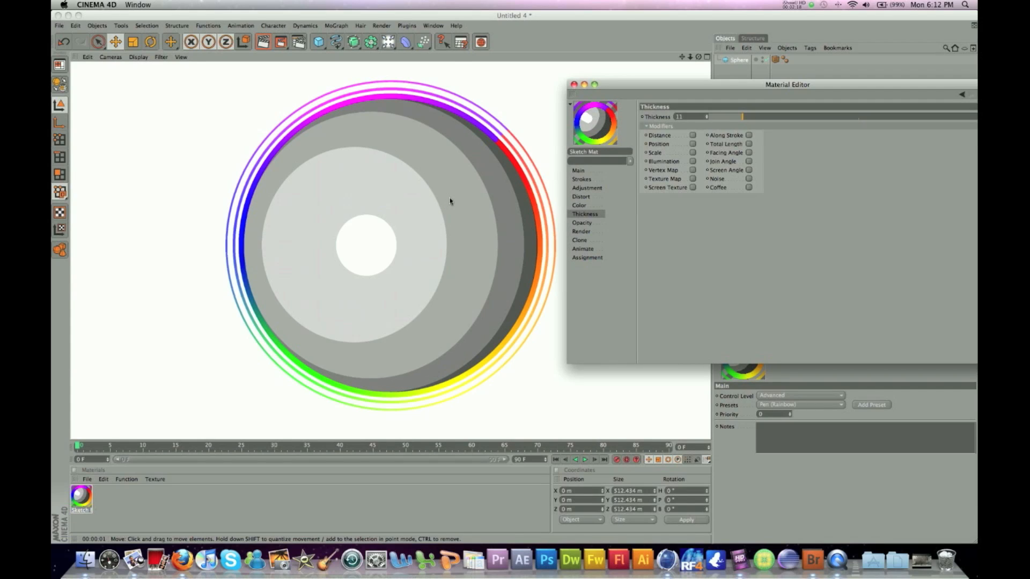
pyautogui.click(579, 205)
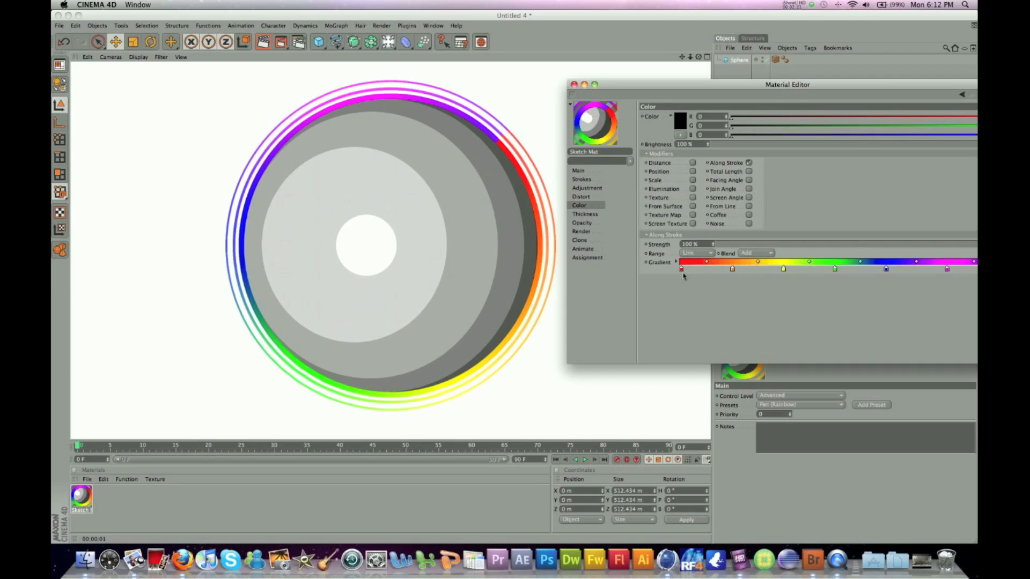
pyautogui.click(587, 188)
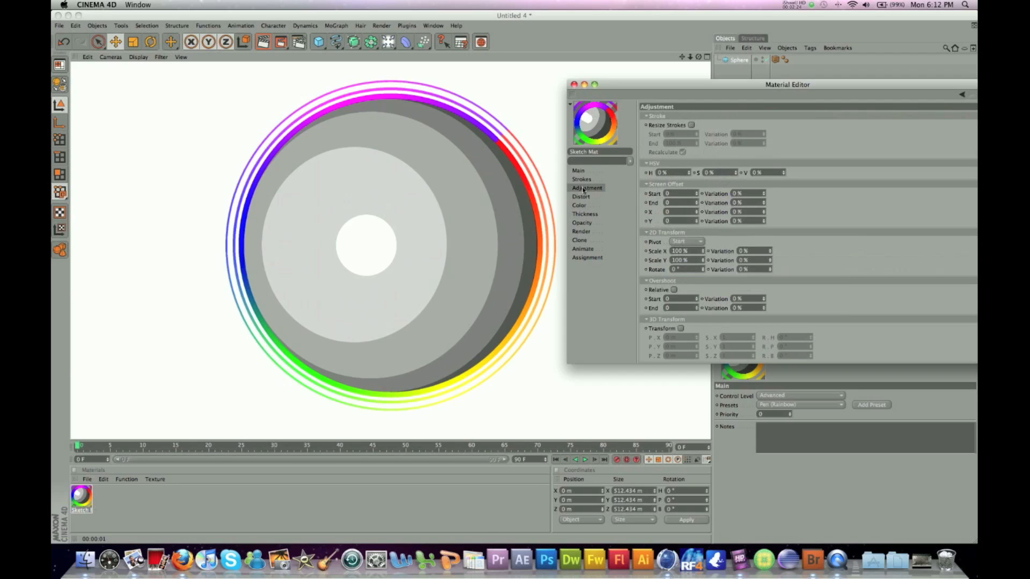
pyautogui.click(574, 84)
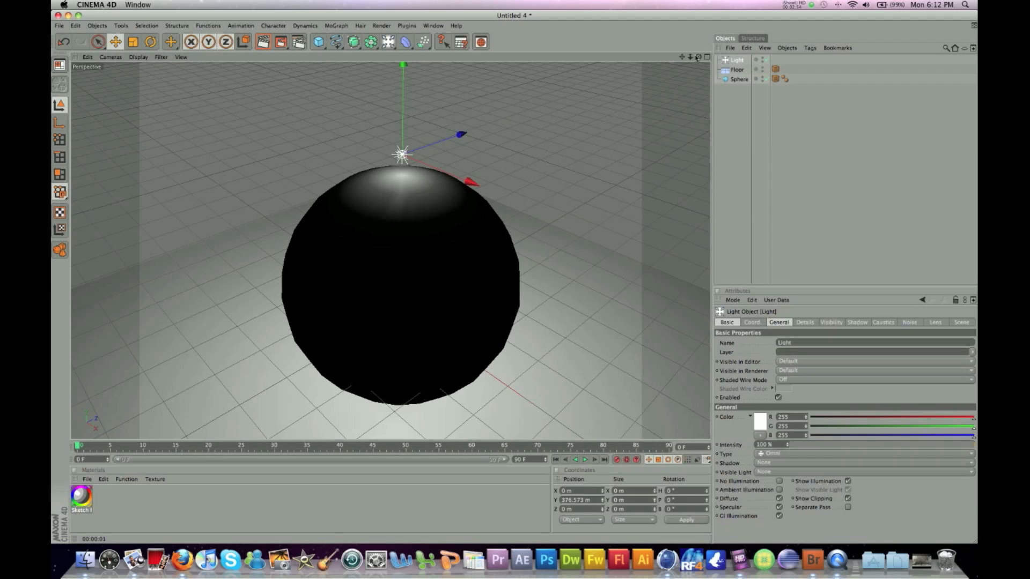
# - Move the light higher above the sphere and render the view
pyautogui.moveTo(402, 131); pyautogui.dragTo(396, 111)
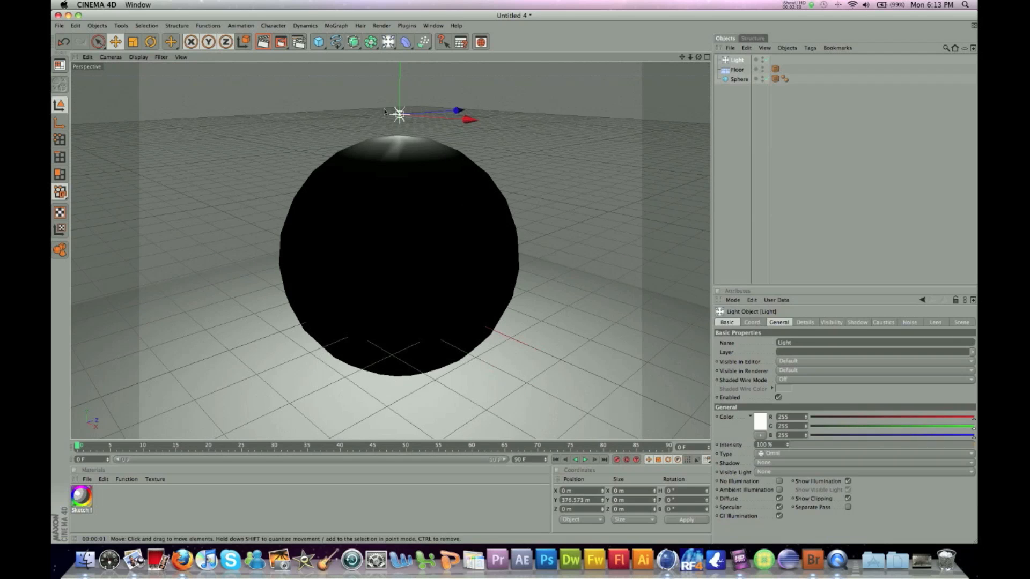
pyautogui.click(739, 70)
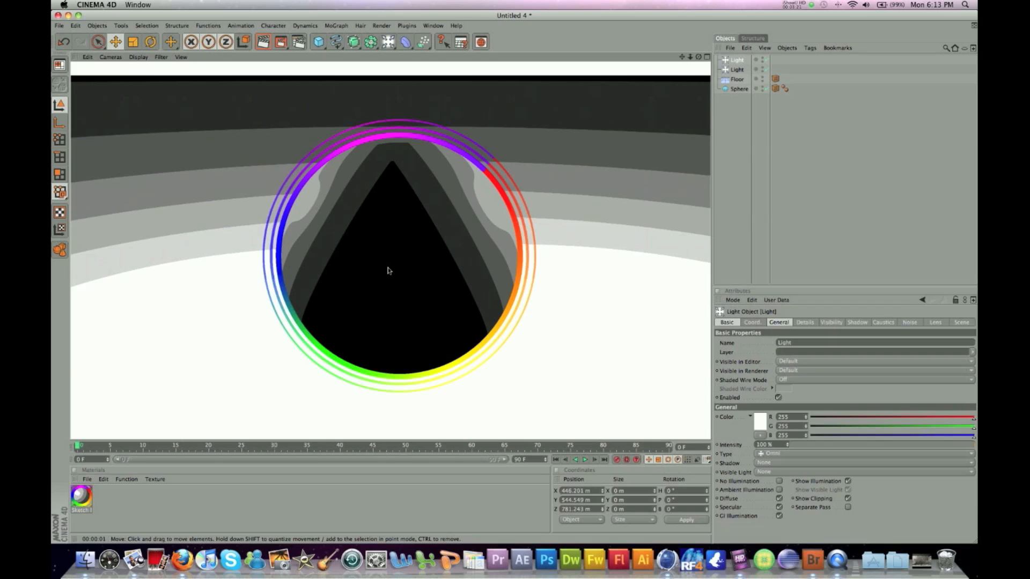
pyautogui.moveTo(460, 309)
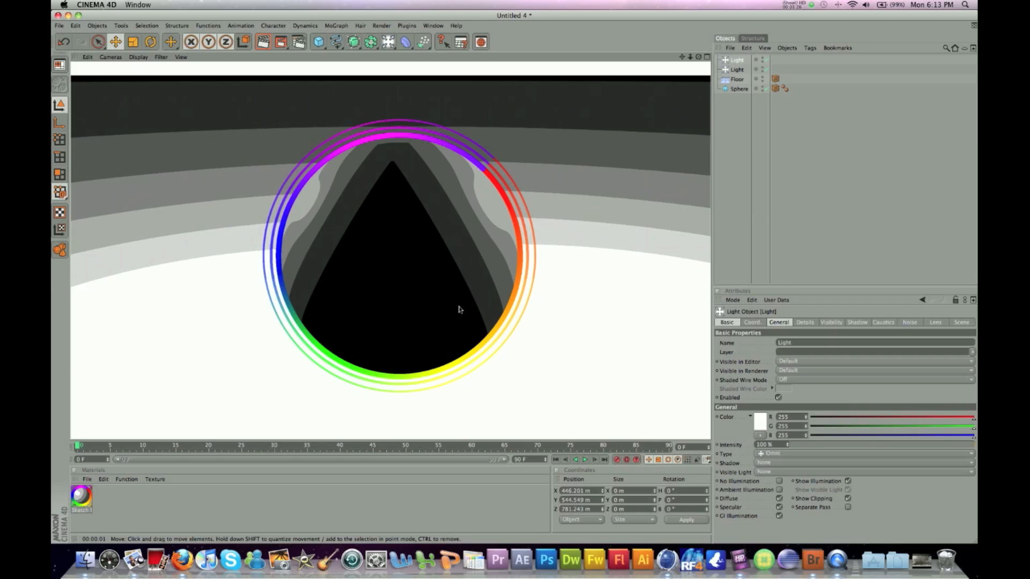
pyautogui.moveTo(353, 281)
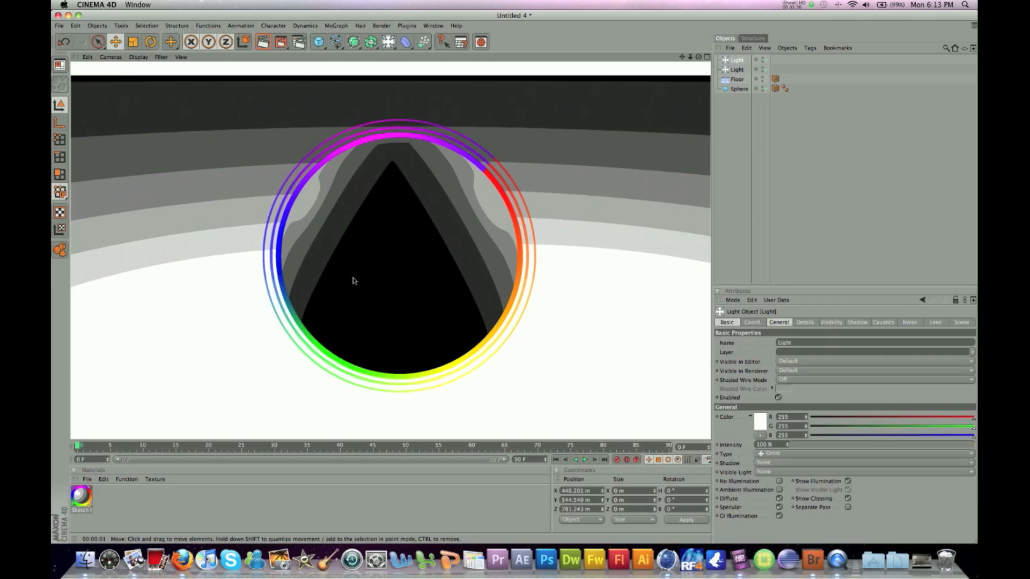
pyautogui.moveTo(449, 203)
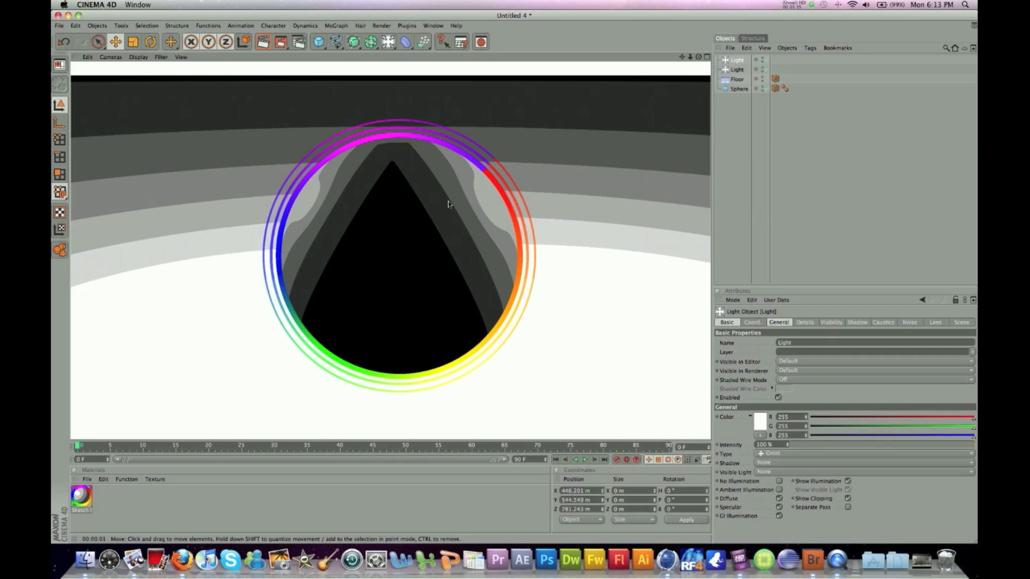
pyautogui.moveTo(488, 164)
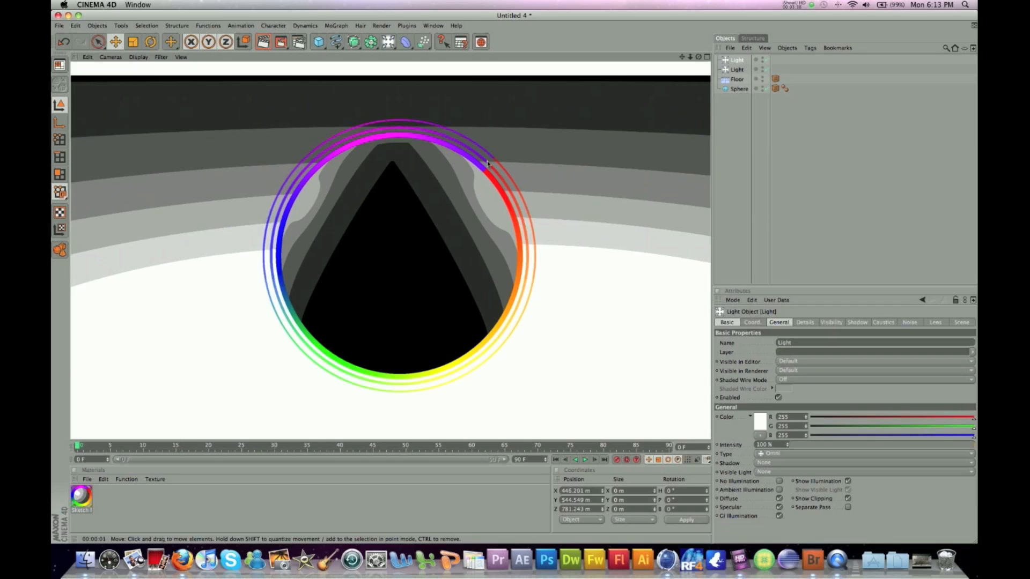
pyautogui.moveTo(340, 288)
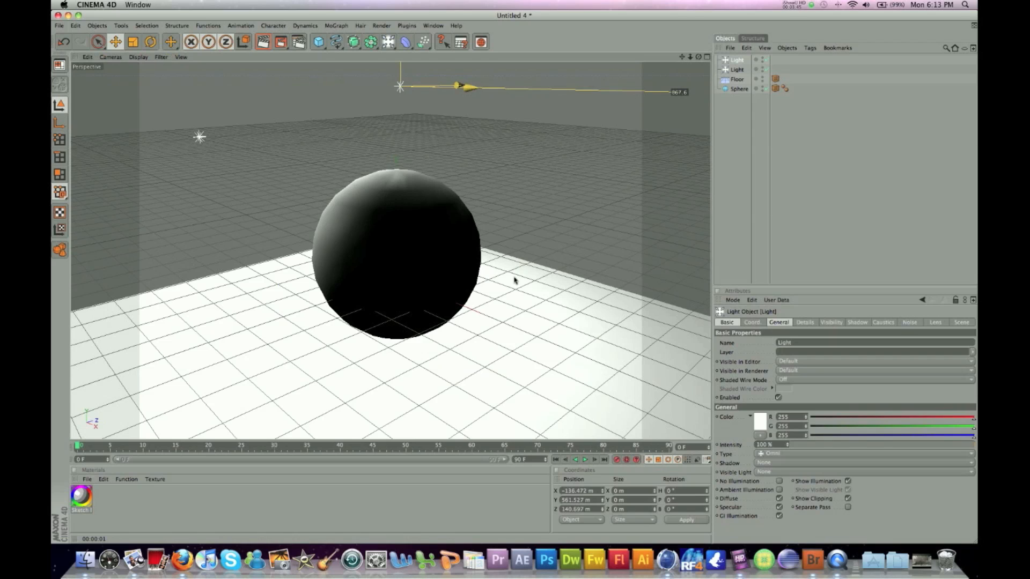
# - Add another Light object with Intensity at 50% and render the view
pyautogui.click(401, 42)
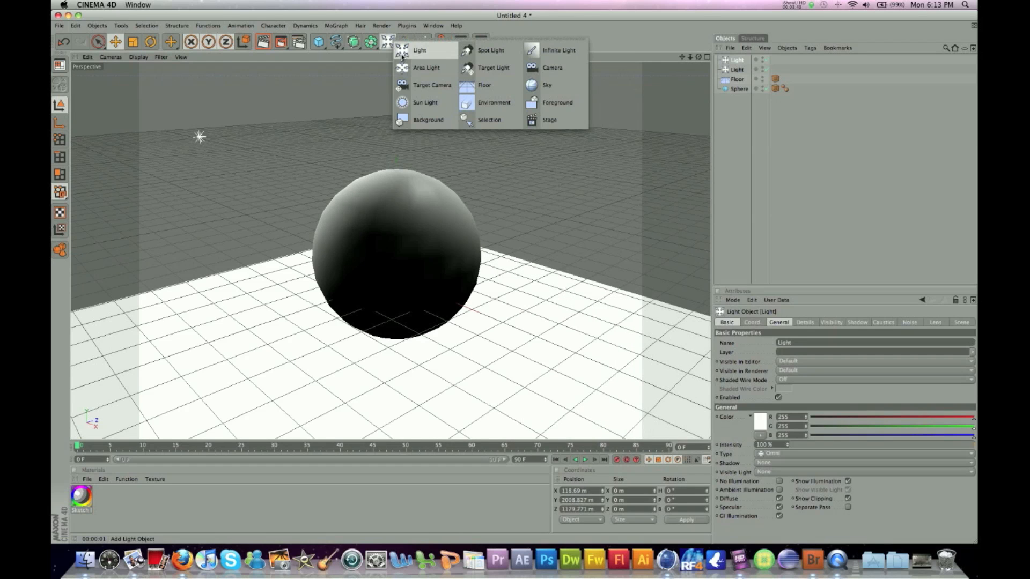
pyautogui.click(419, 50)
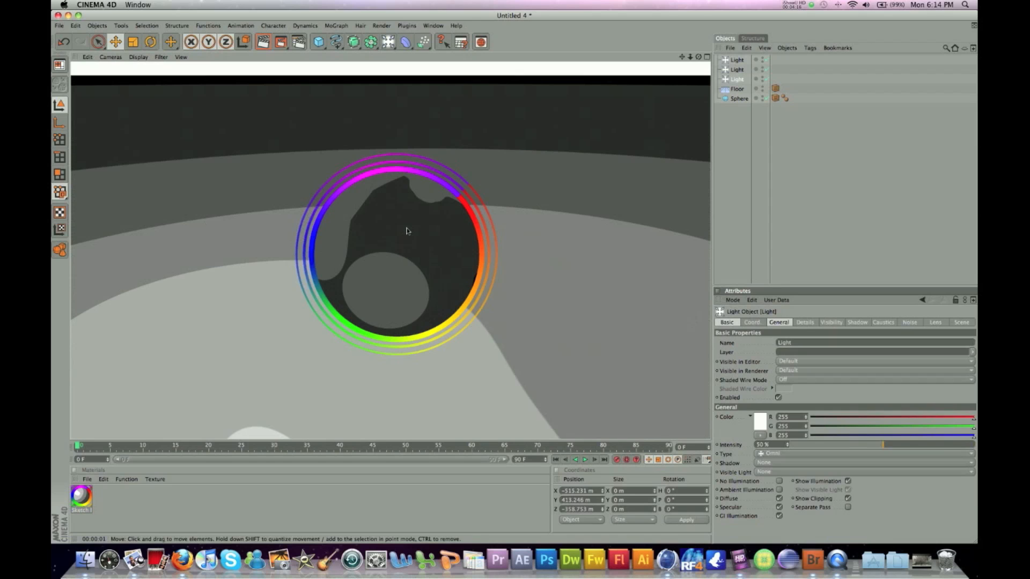
pyautogui.click(738, 98)
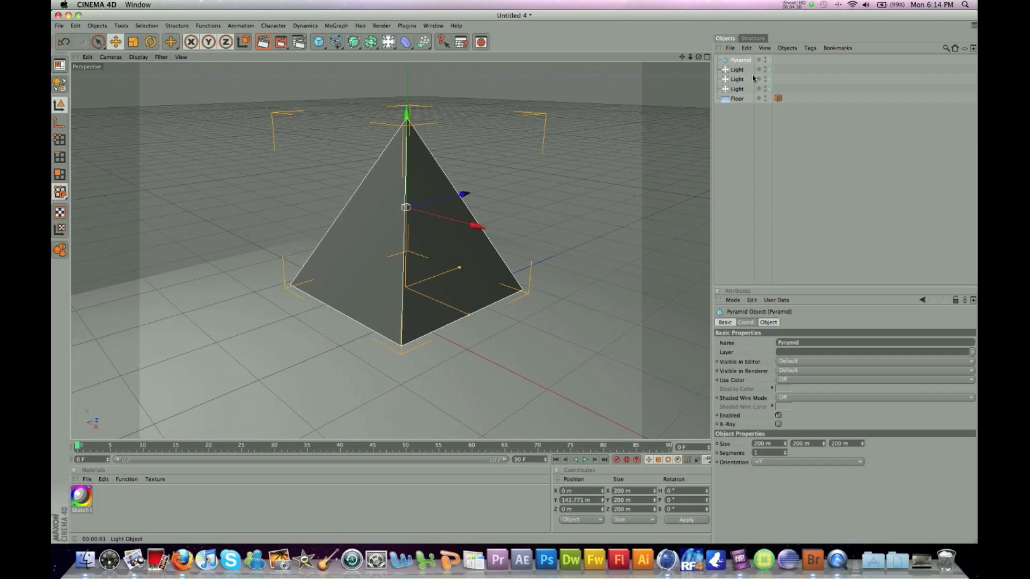
pyautogui.click(116, 41)
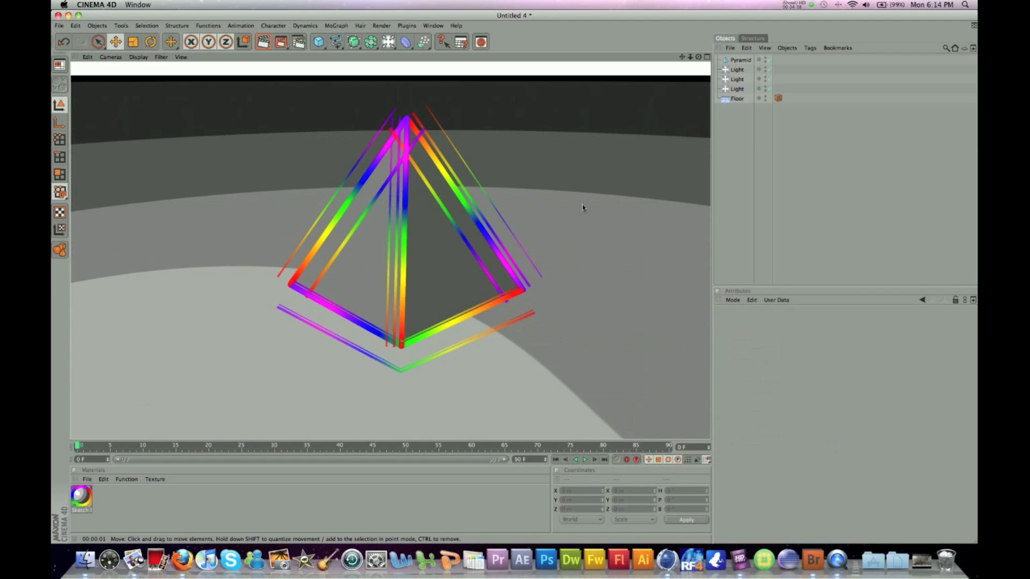
pyautogui.click(736, 99)
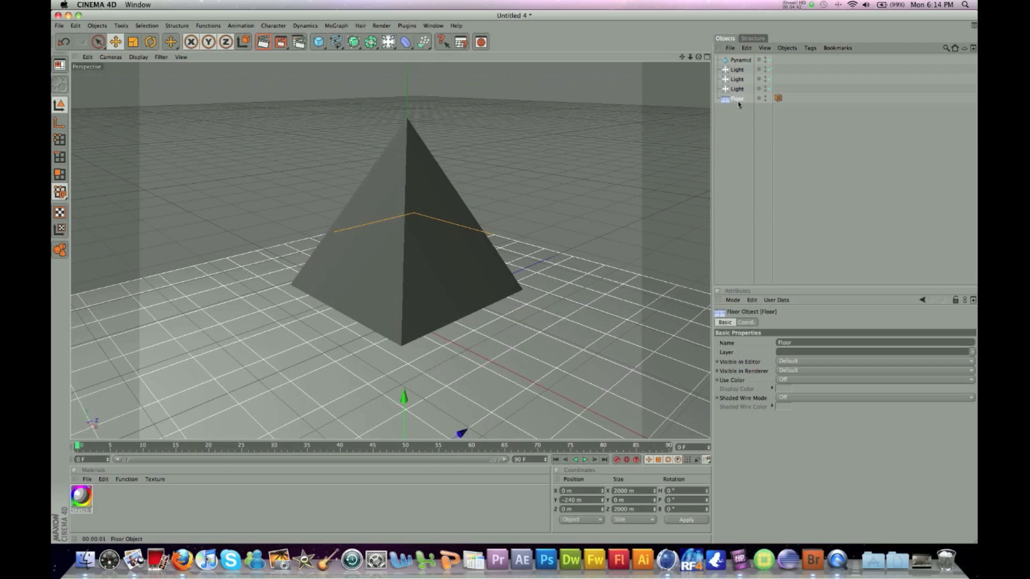
pyautogui.click(737, 89)
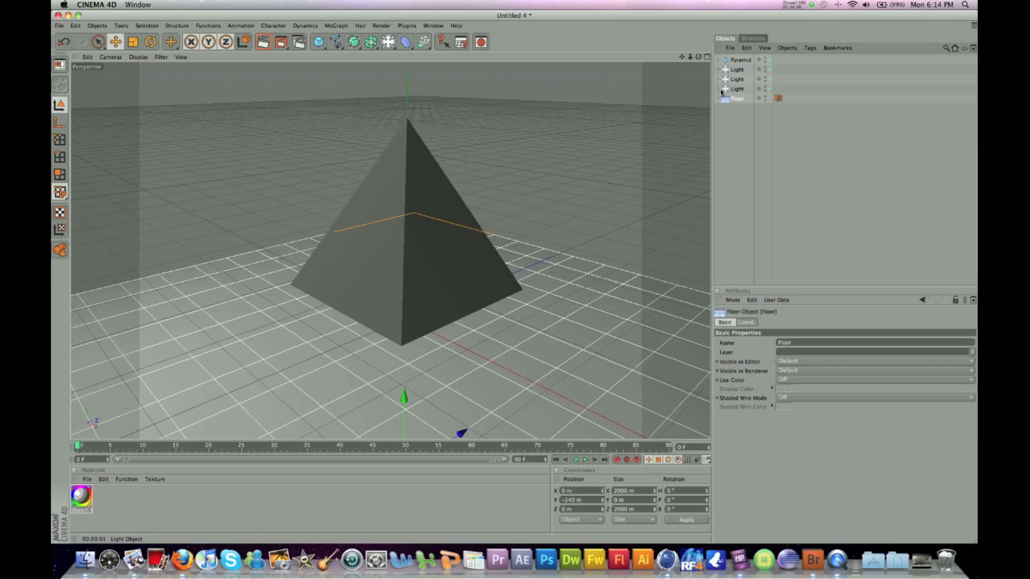
pyautogui.click(778, 98)
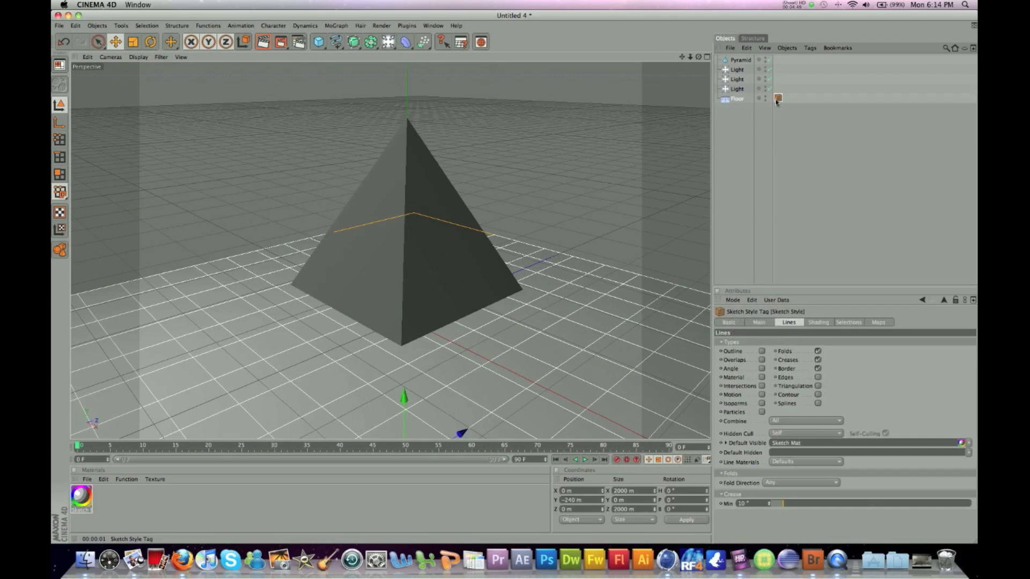
pyautogui.click(85, 479)
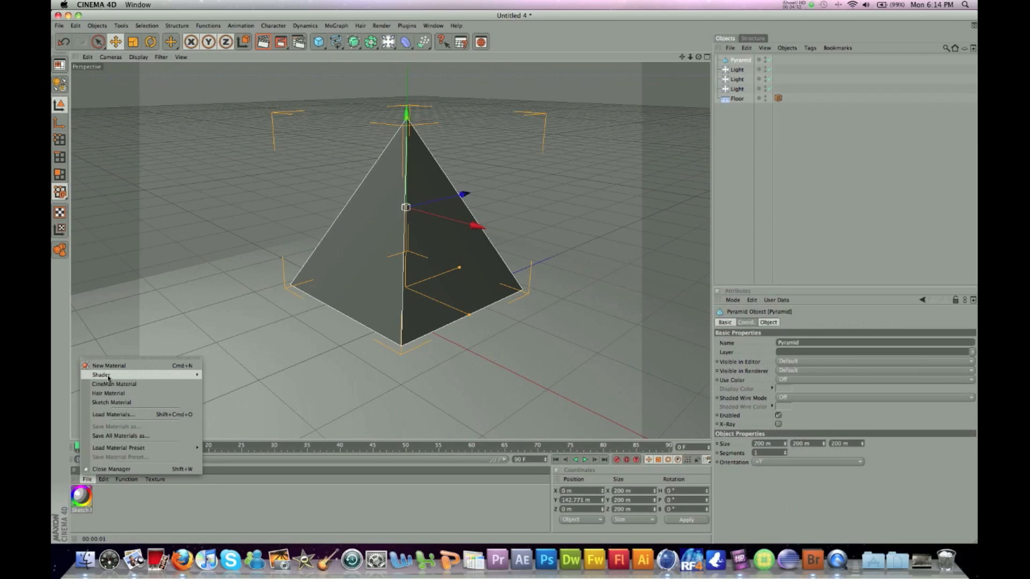
pyautogui.click(111, 402)
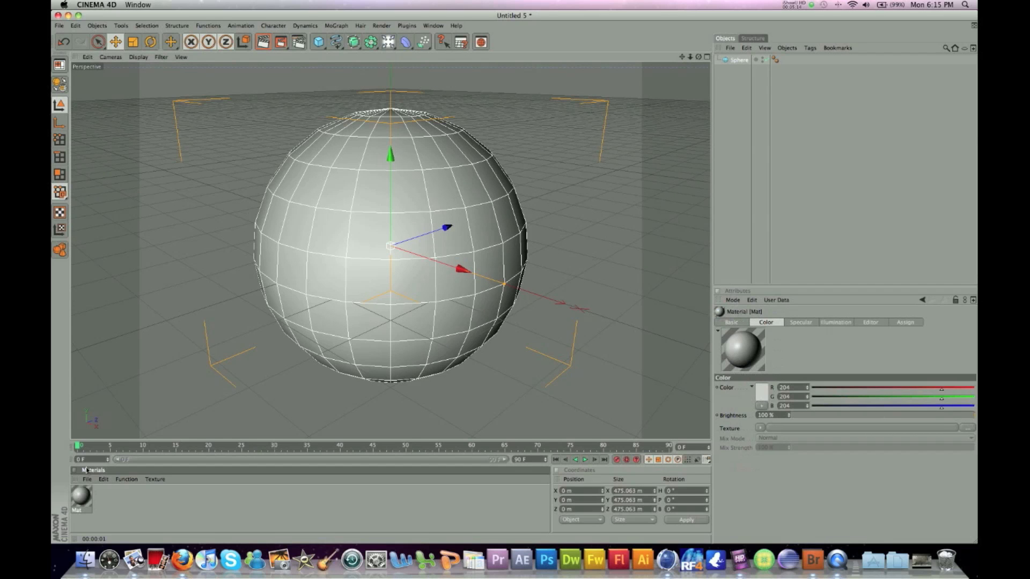
# - Create a Sketch material beside the grey Mat, close its editor, and reopen Mat
pyautogui.doubleClick(81, 497)
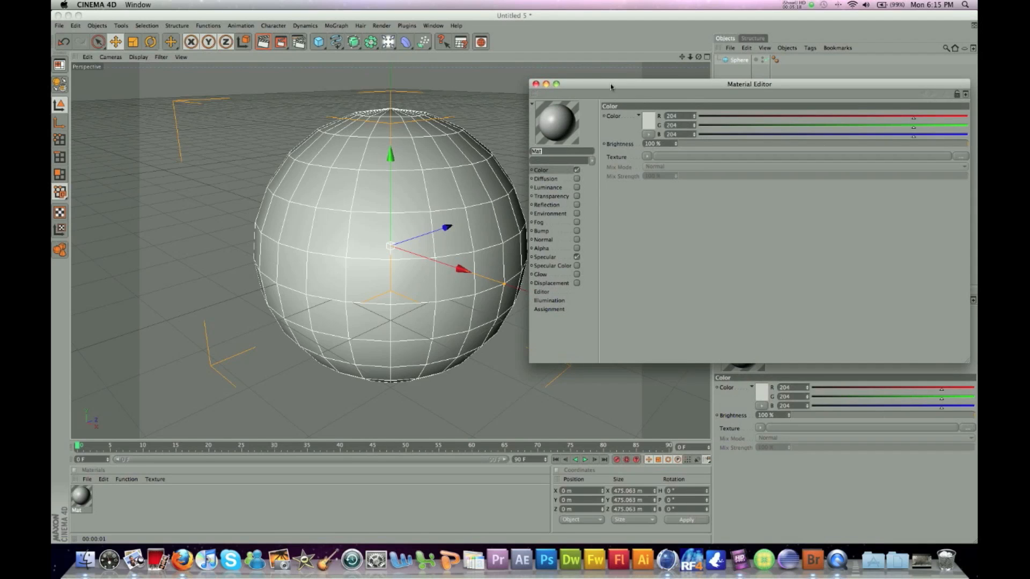
pyautogui.click(86, 479)
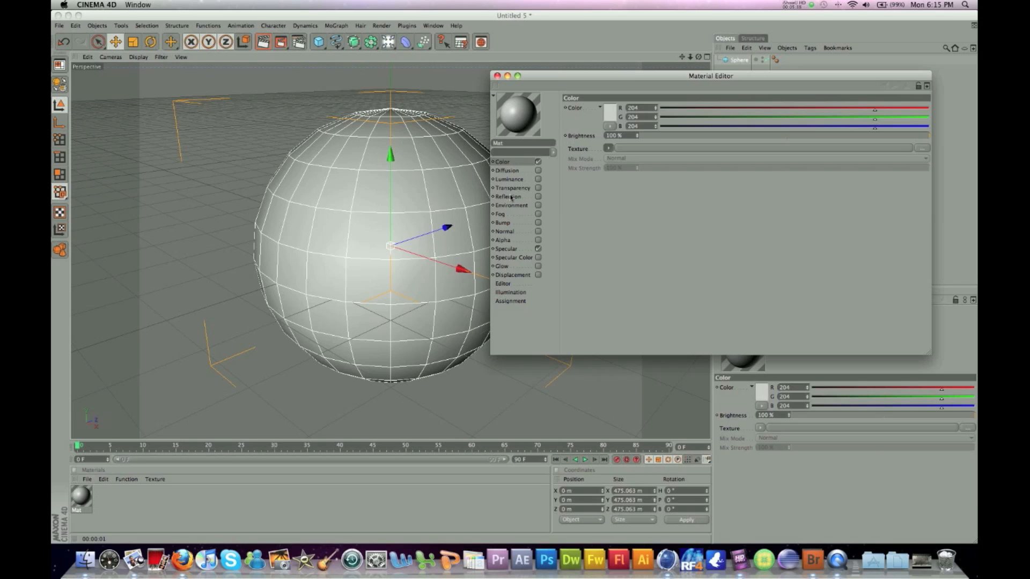
pyautogui.click(86, 479)
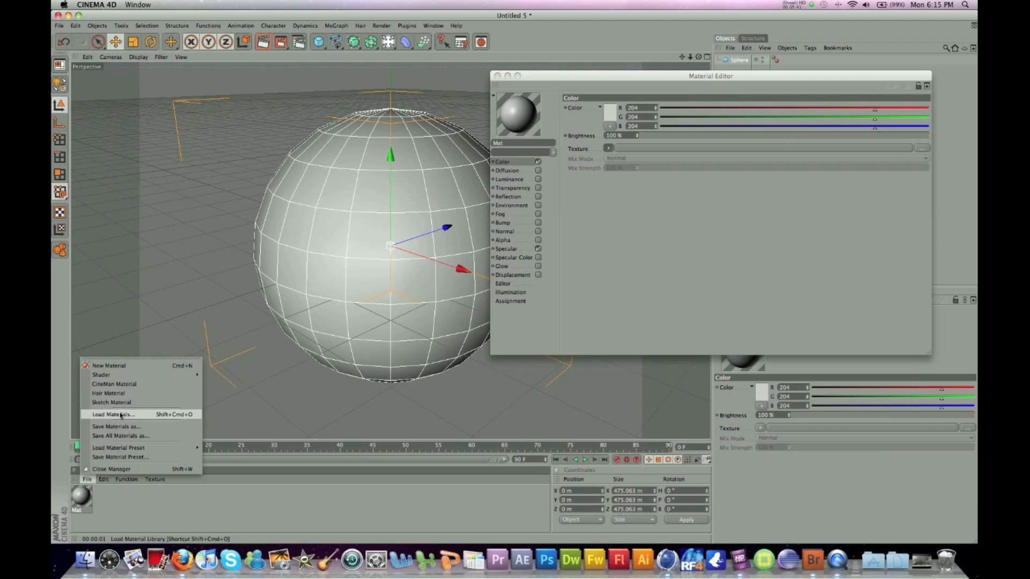
pyautogui.click(111, 401)
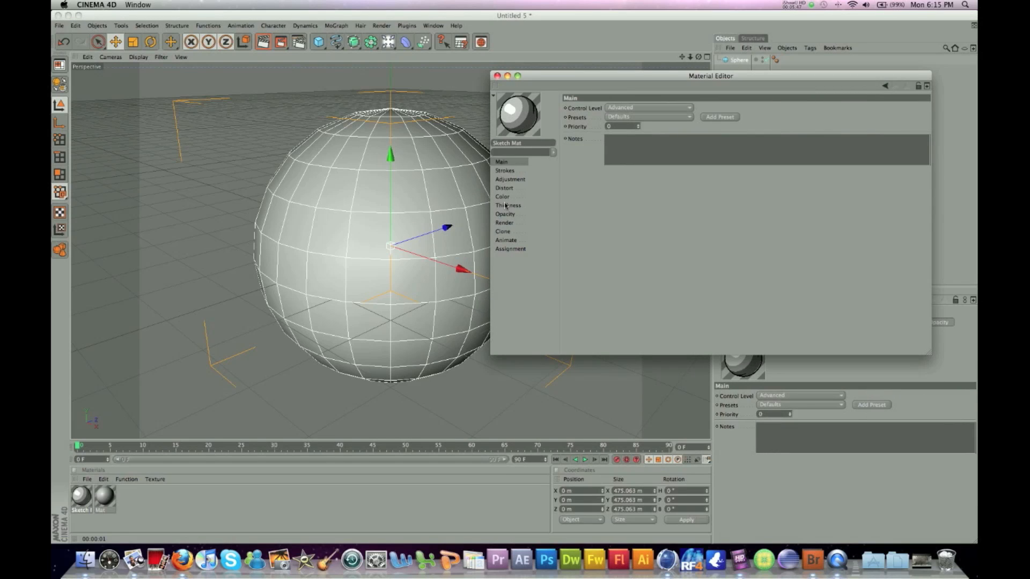
pyautogui.click(497, 75)
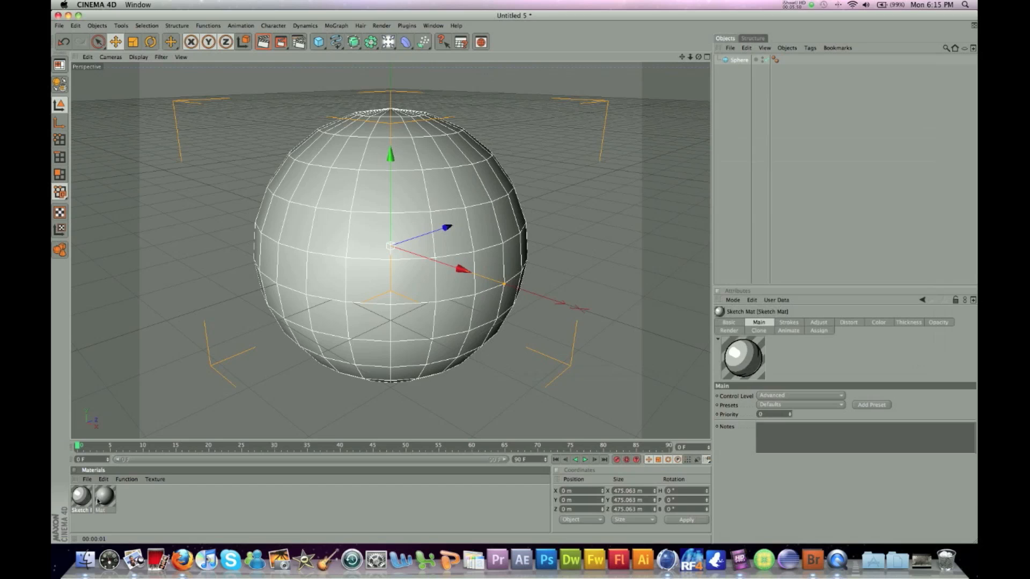
pyautogui.doubleClick(103, 497)
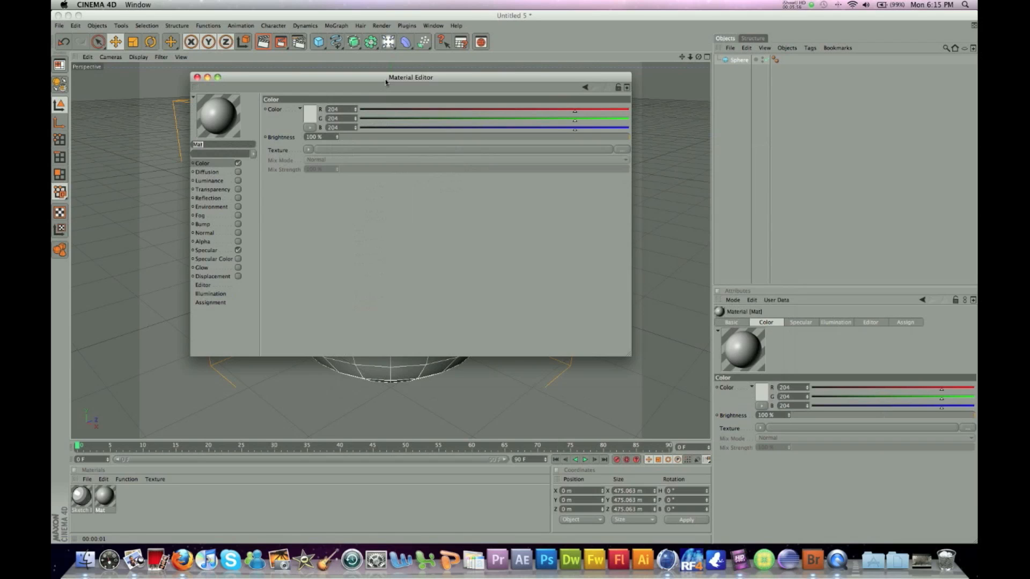
# - Enable Mat's Displacement channel and set its texture to a Noise shader
pyautogui.moveTo(410, 76); pyautogui.dragTo(385, 81)
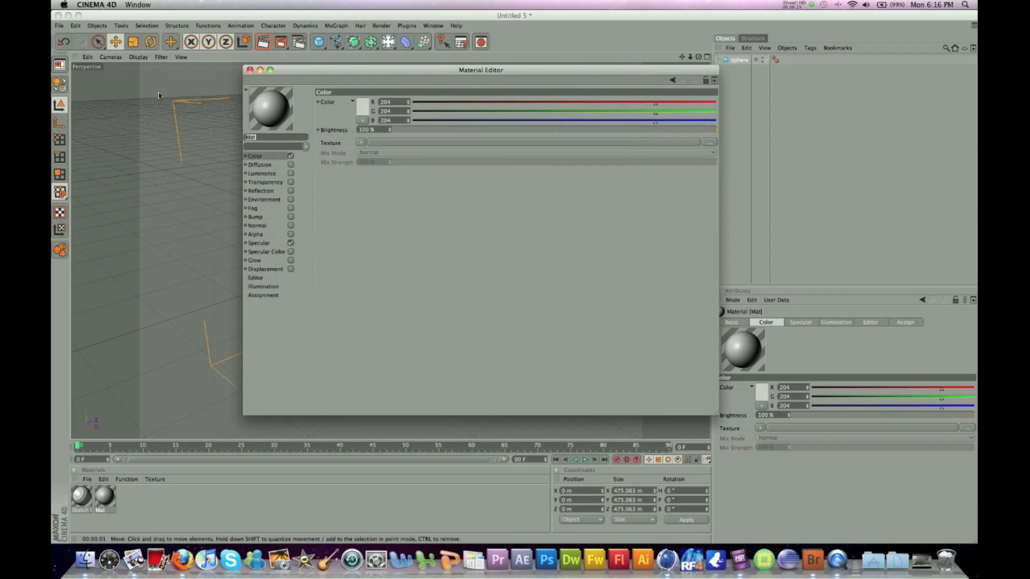
pyautogui.click(738, 59)
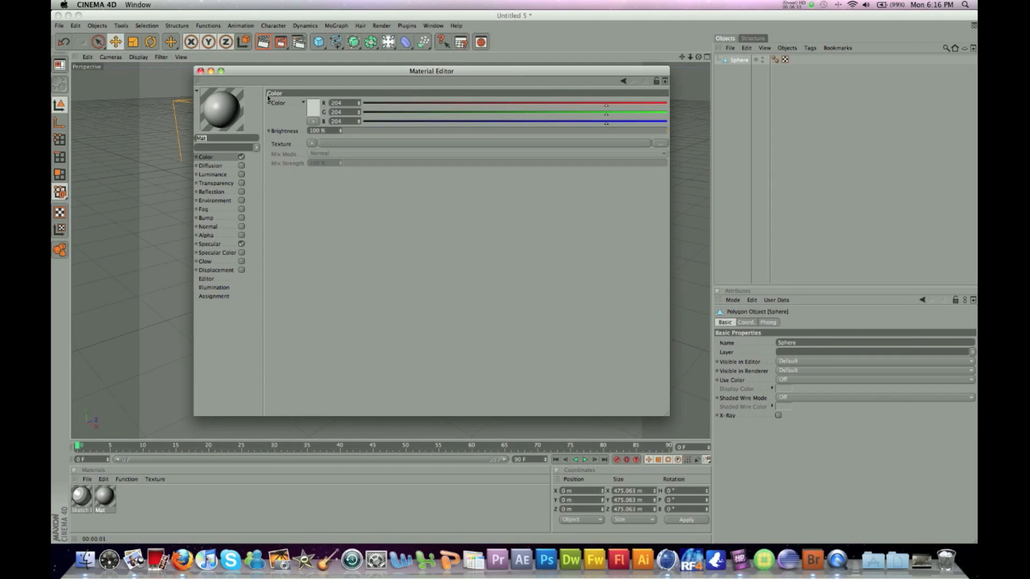
pyautogui.click(216, 270)
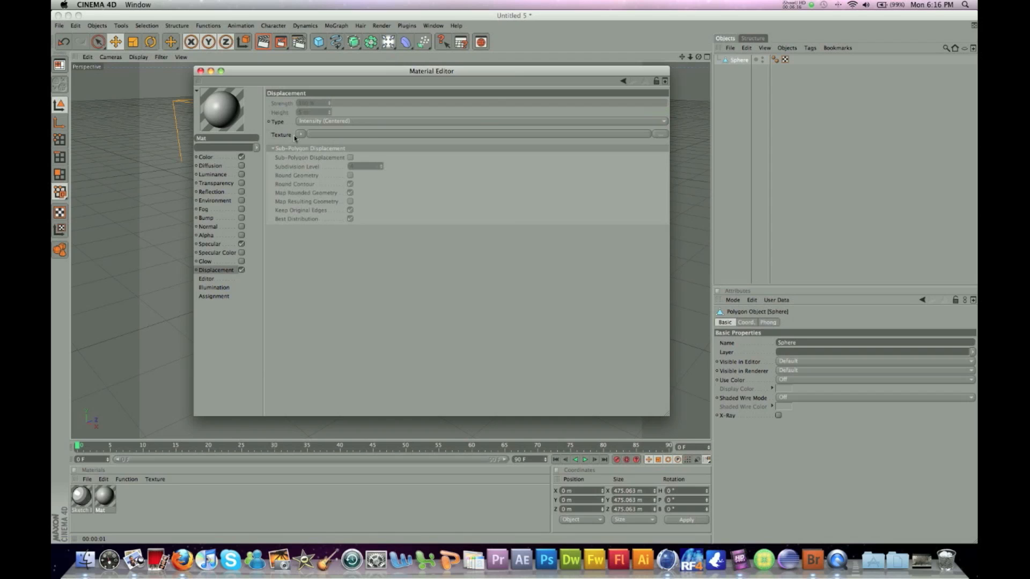
pyautogui.click(301, 135)
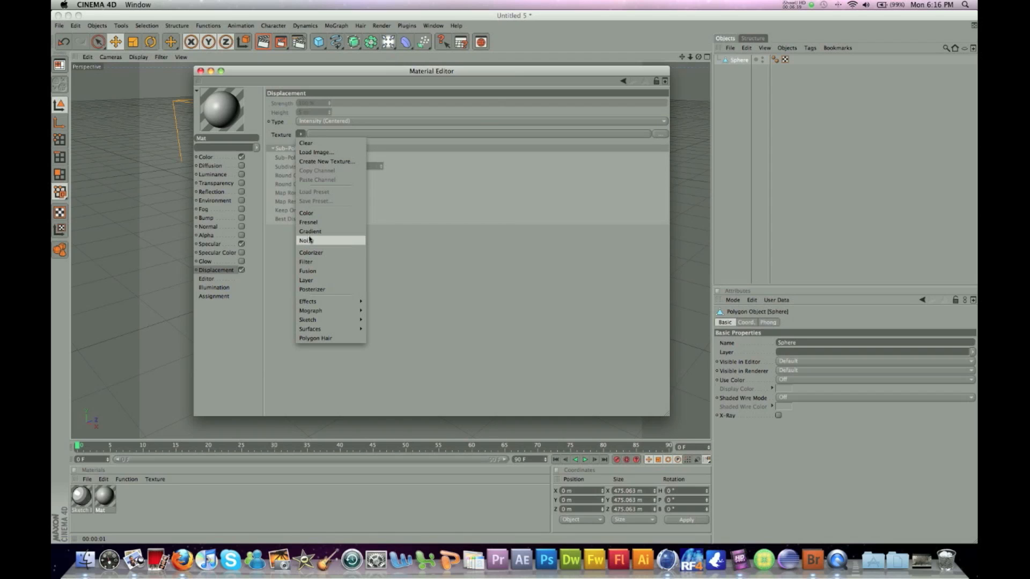
pyautogui.click(306, 240)
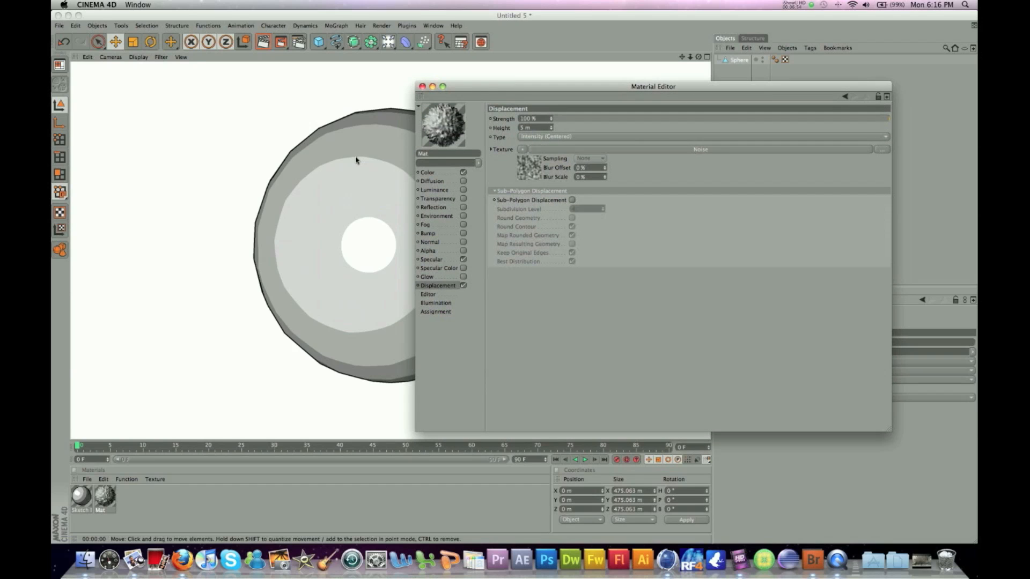
# - Close the Material Editor, delete Sketch 1, and open Mat's Noise shader properties
pyautogui.click(422, 86)
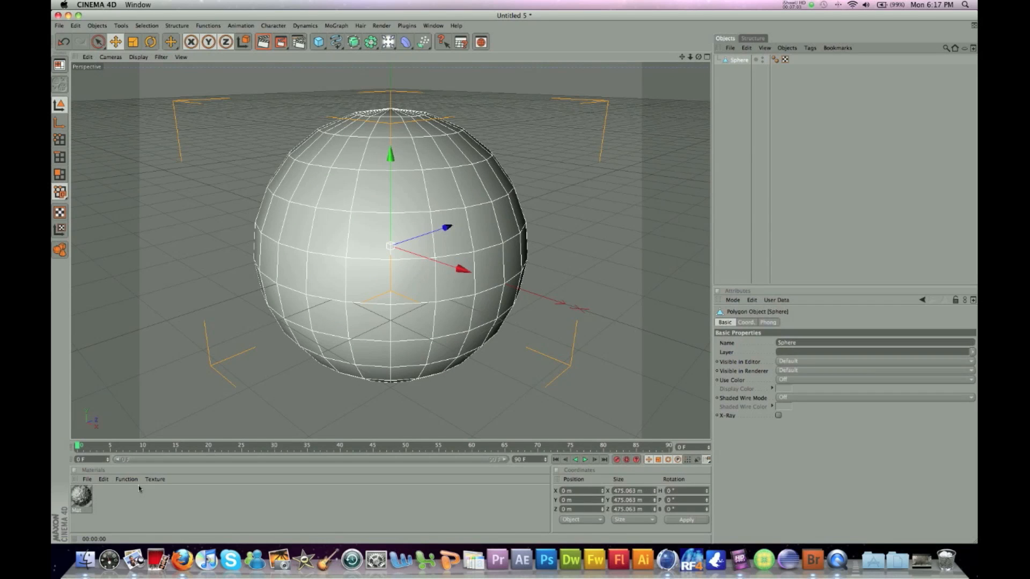
pyautogui.doubleClick(79, 496)
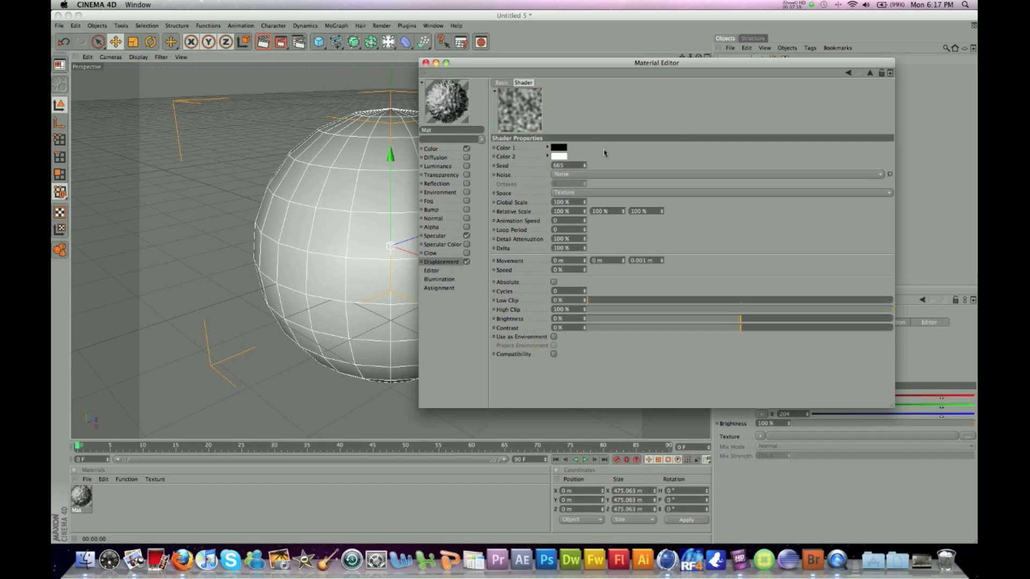
# - Switch the noise to Cell Noise, raise displacement Height, and tick Sub-Polygon Displacement
pyautogui.click(890, 174)
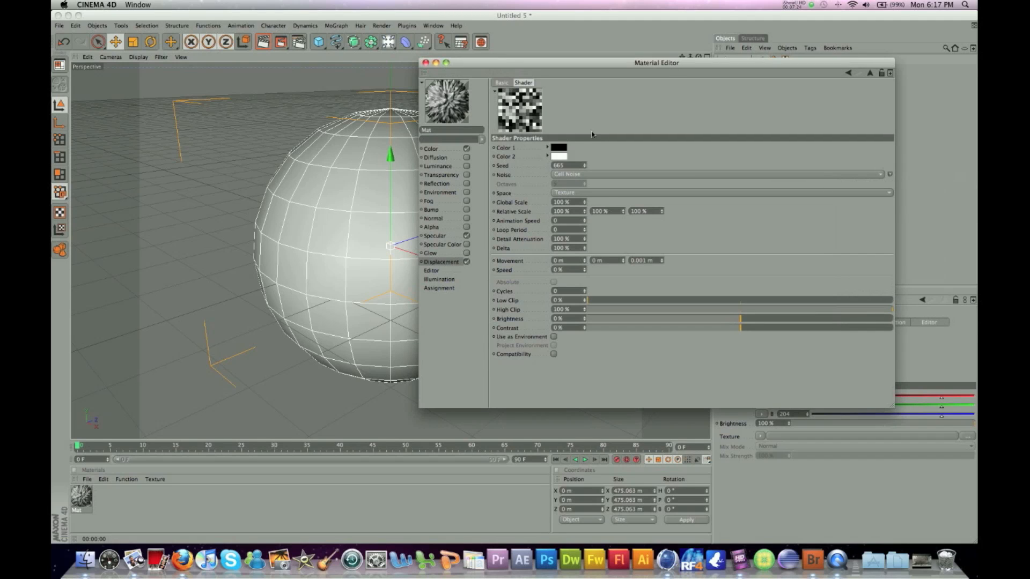
pyautogui.click(441, 262)
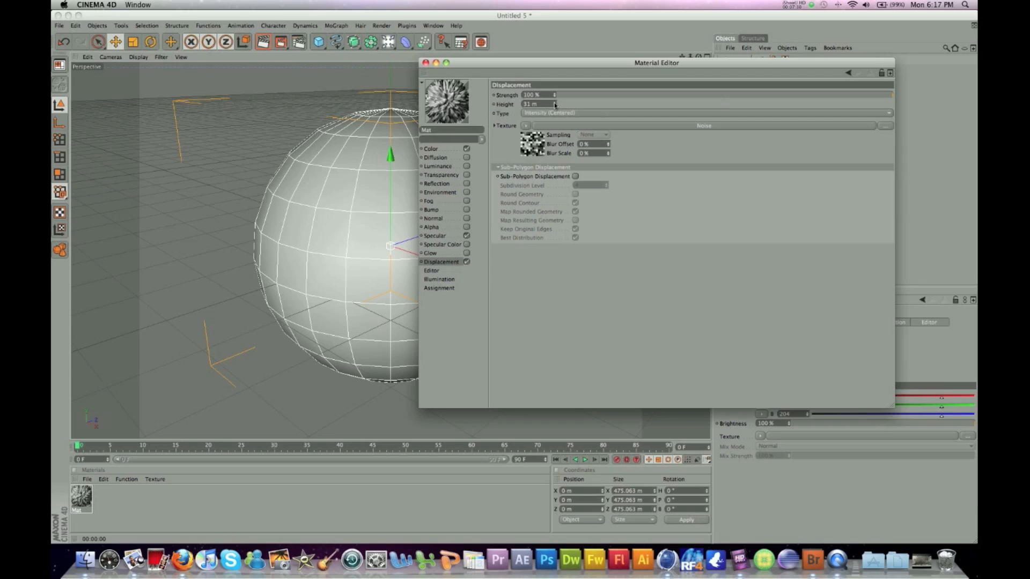
pyautogui.moveTo(528, 123)
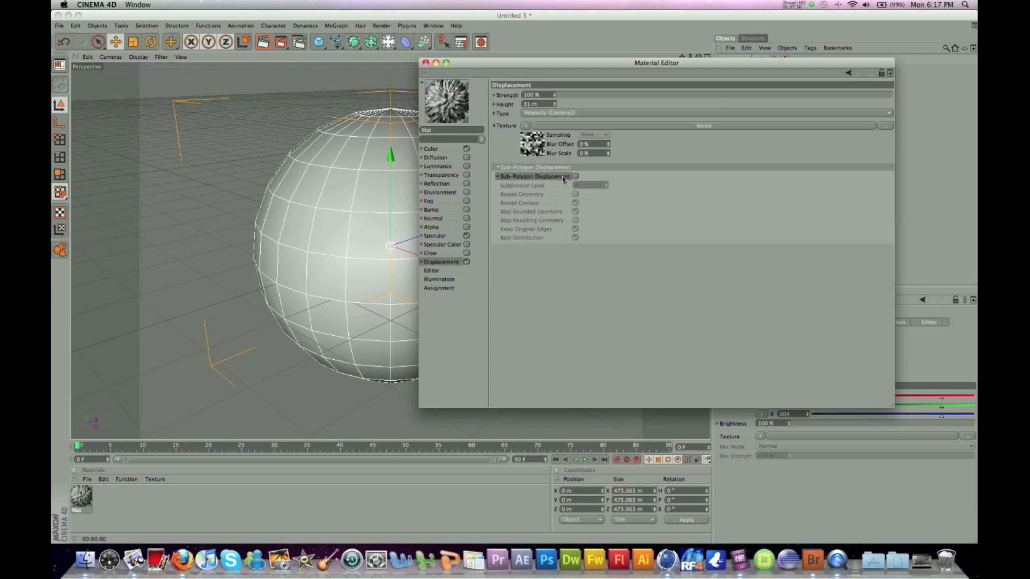
pyautogui.click(576, 176)
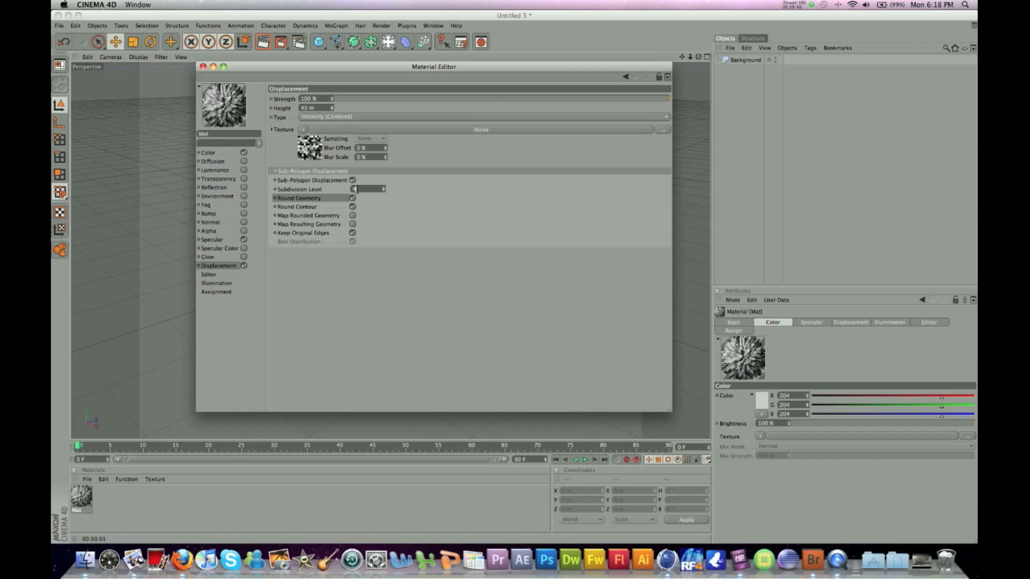
# - Load the Sketch Cel shader into the Color channel and set its Diffuse gradient to blue
pyautogui.click(202, 67)
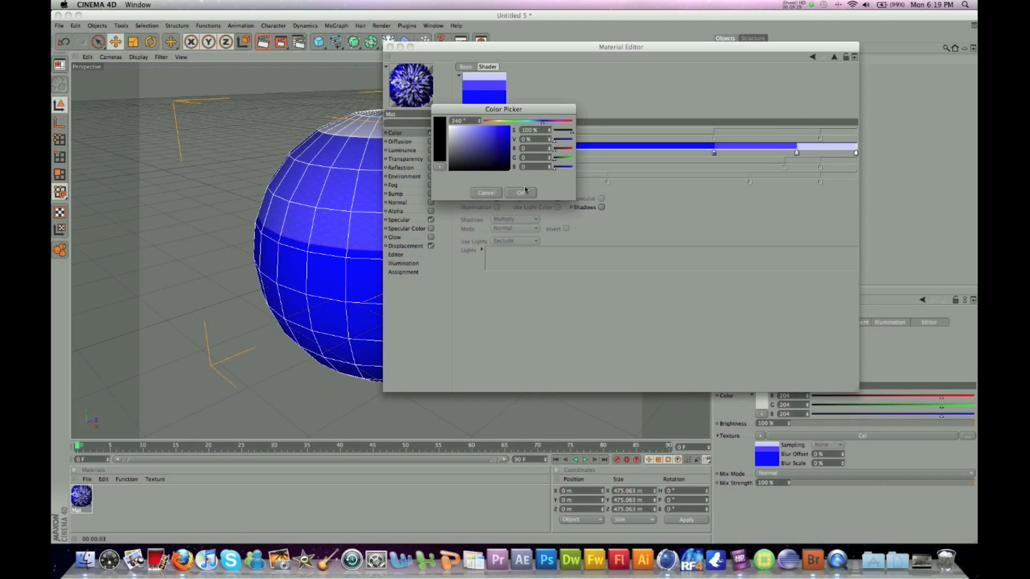
# - Confirm the blue colour, replace displacement with a Cell Noise bump, and render the view
pyautogui.click(521, 192)
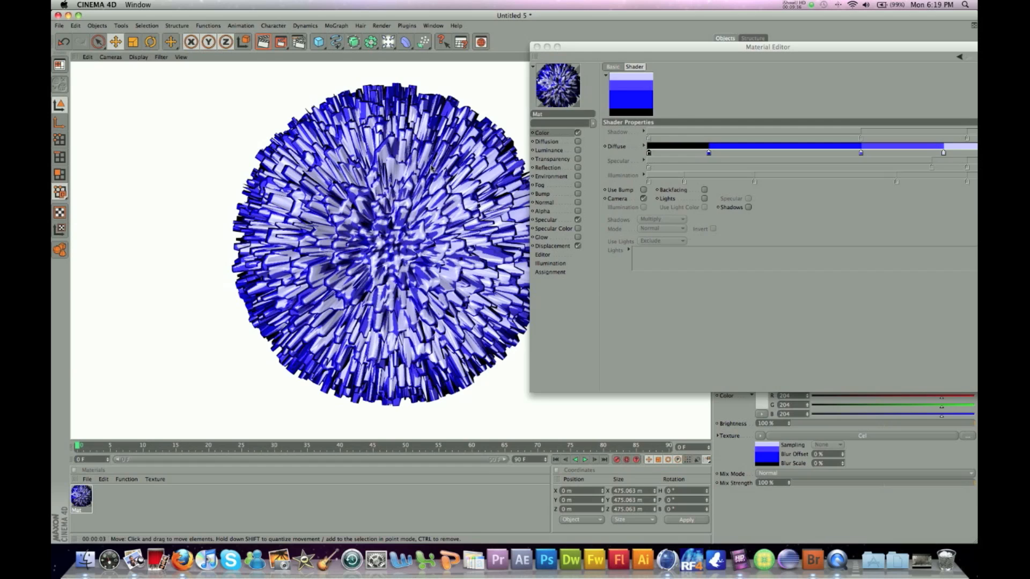
pyautogui.click(597, 241)
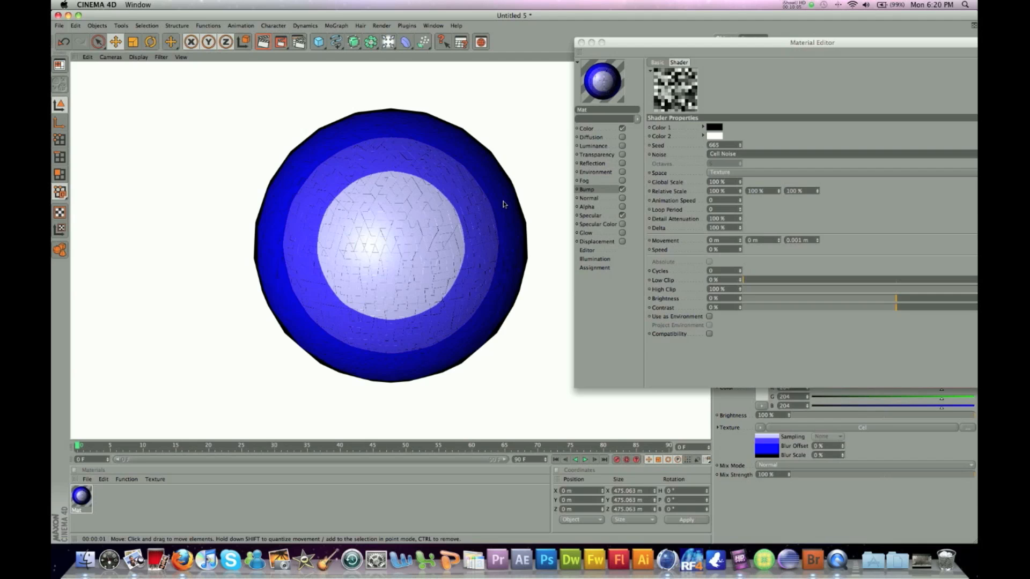
# - Close the Material Editor to return to the bump-textured blue sphere
pyautogui.click(581, 42)
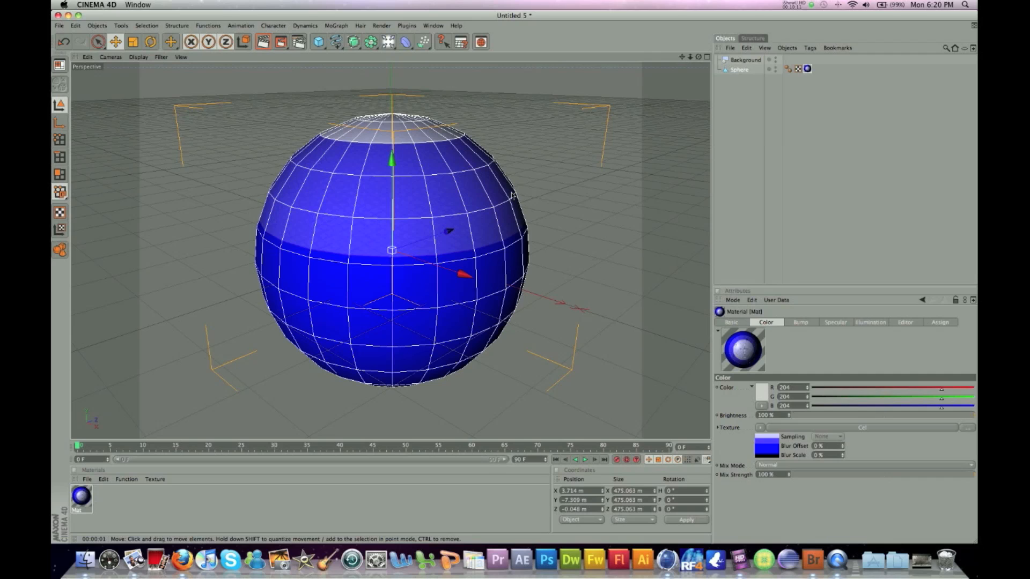